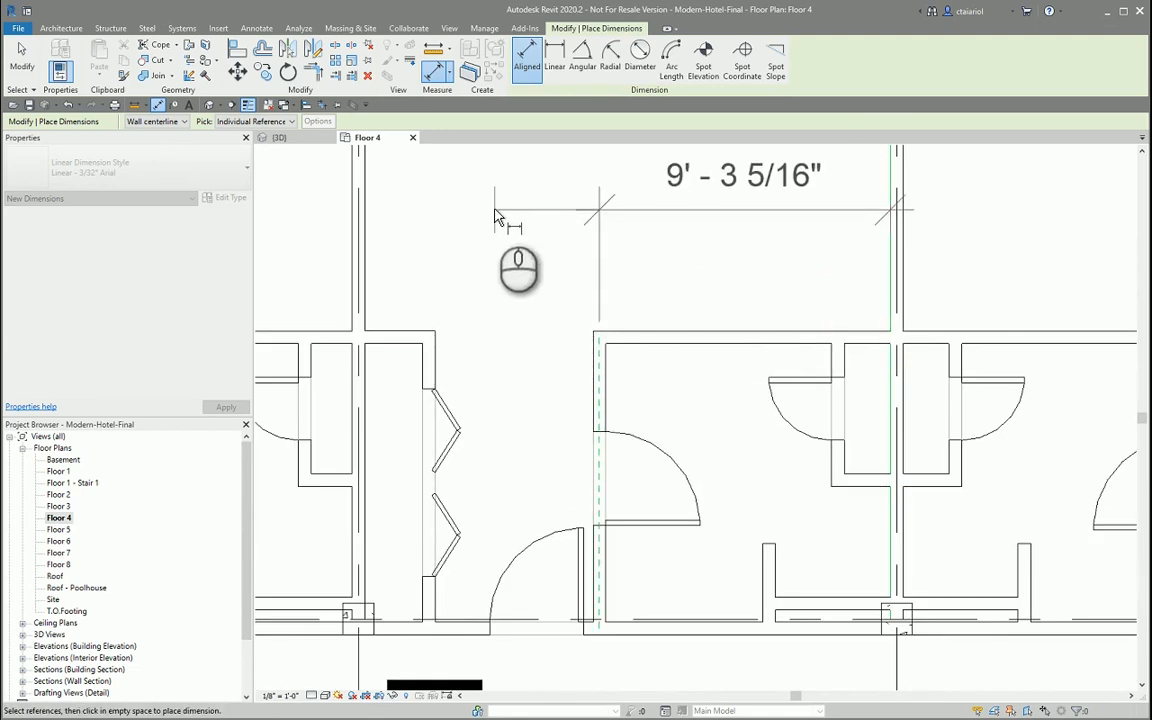
Pick a wall on the Floor 4 plan as the reference to dimension from.
{"action": "left_click", "coordinate": [610, 450]}
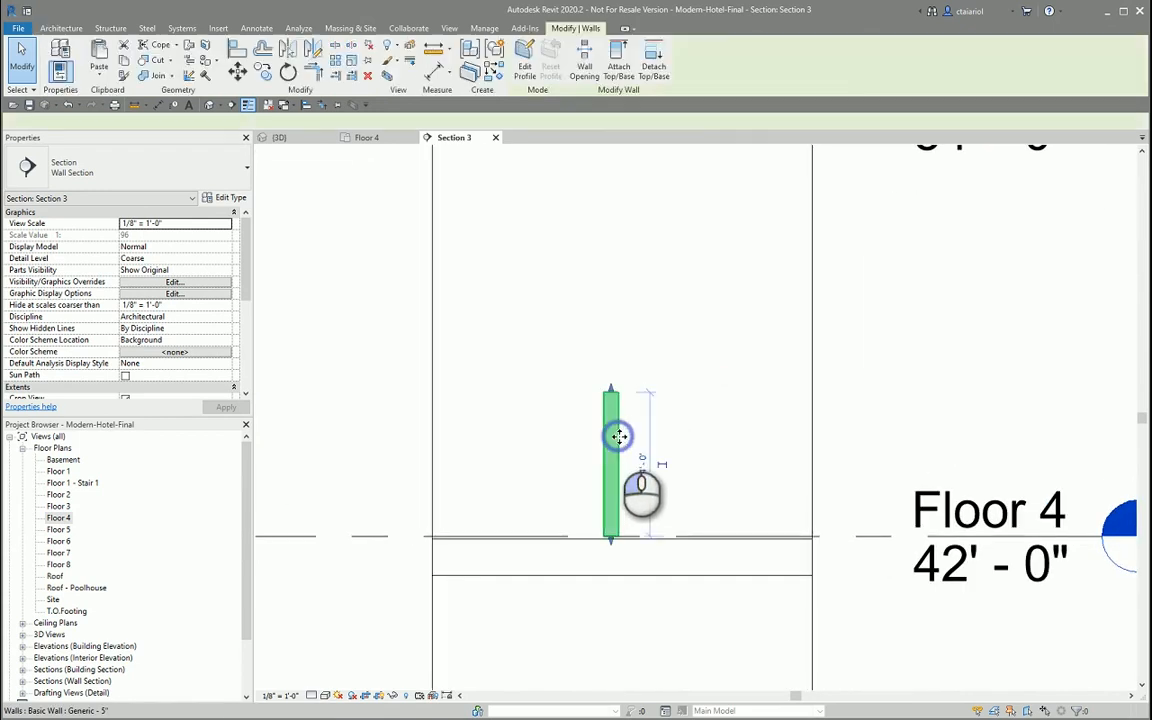
Select the half wall in Section 3 and enter 5 6.5 as its new height.
{"action": "left_click", "coordinate": [612, 460]}
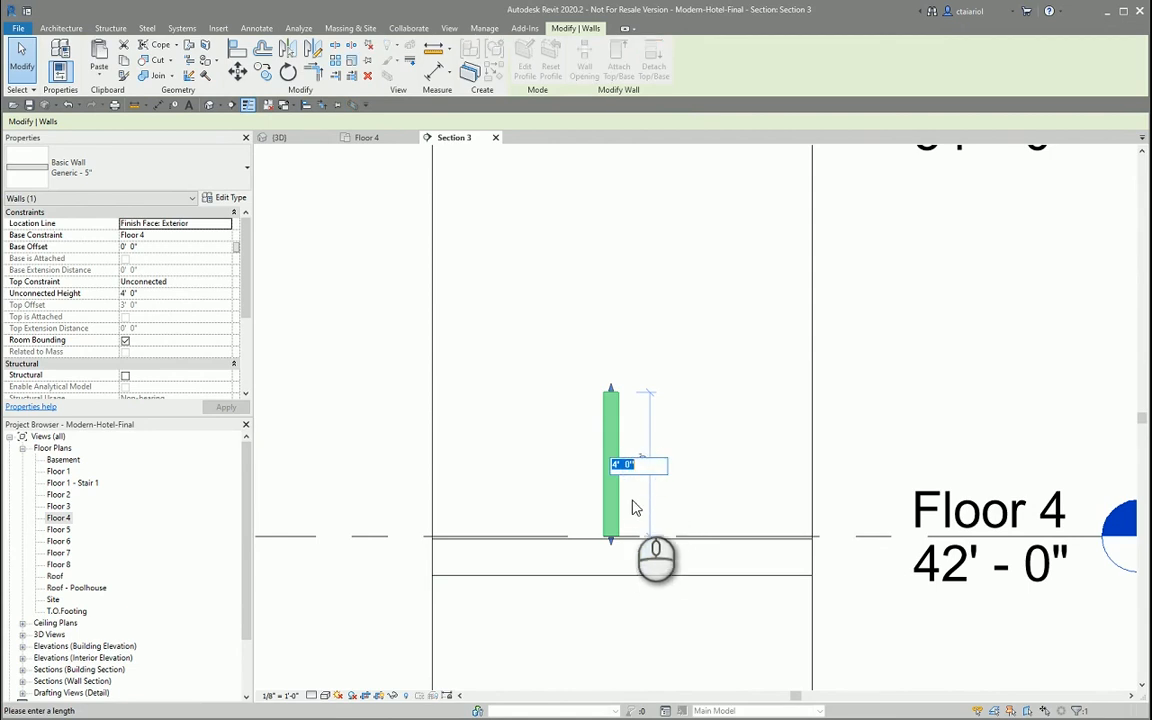
{"action": "type", "text": "5 6.5"}
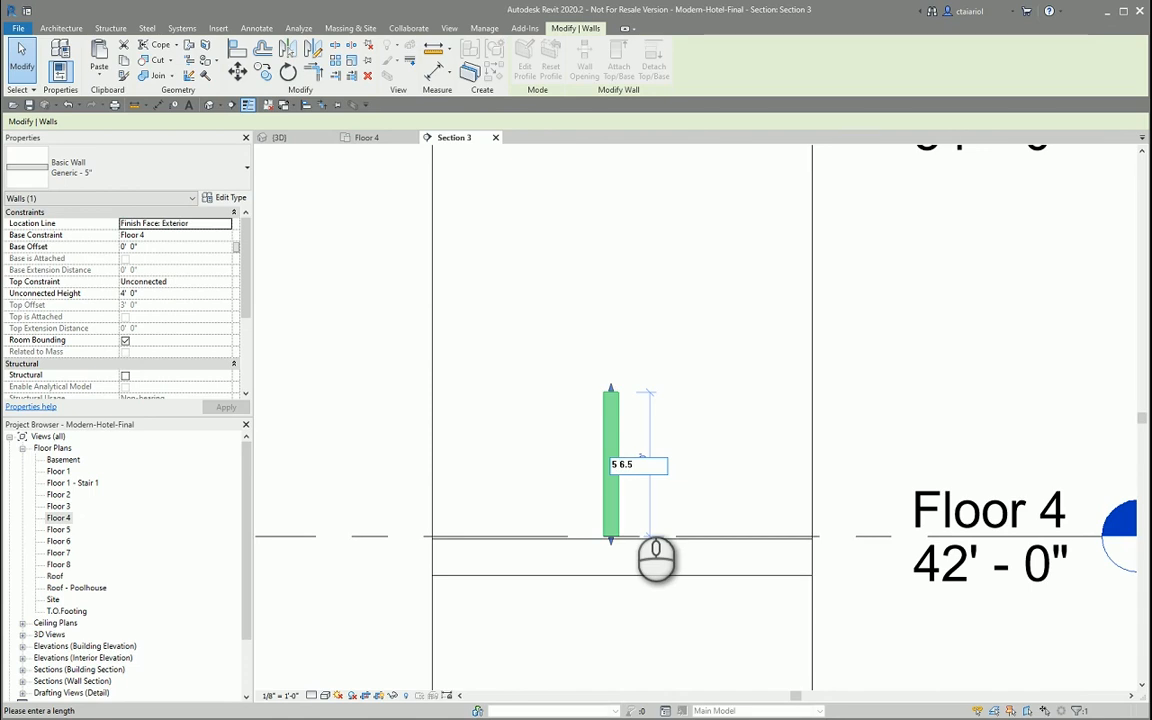